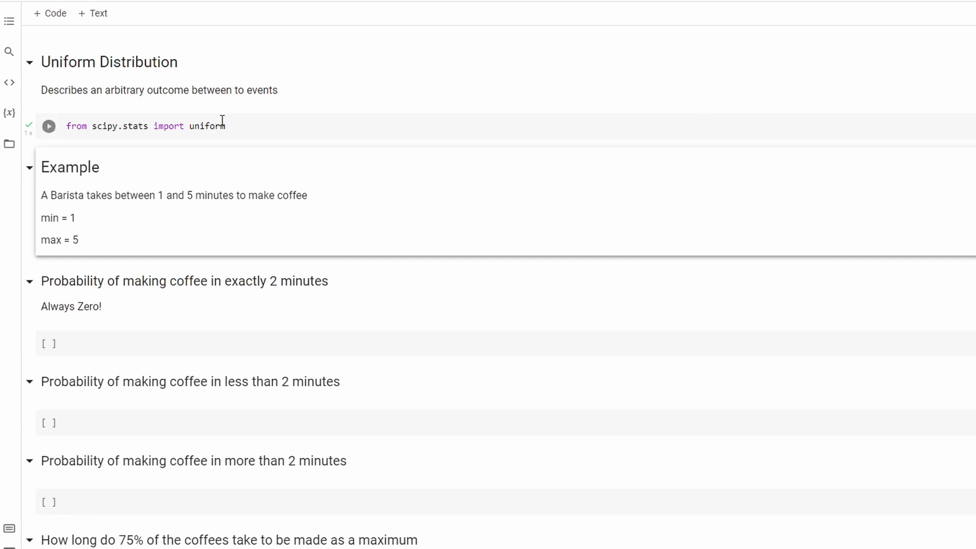
Step: Run the cell importing uniform from scipy.stats
{"action": "left_click", "coordinate": [49, 126]}
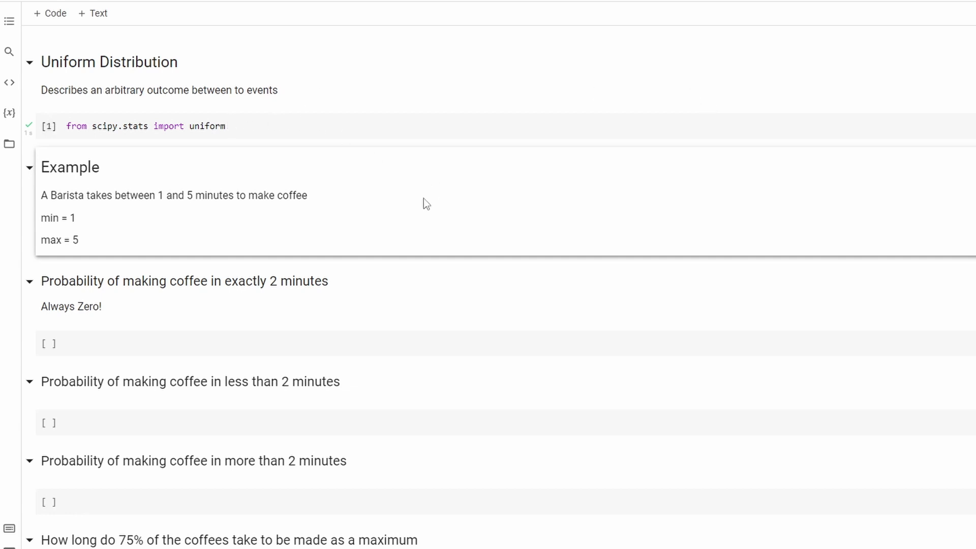
{"action": "mouse_move", "coordinate": [430, 199]}
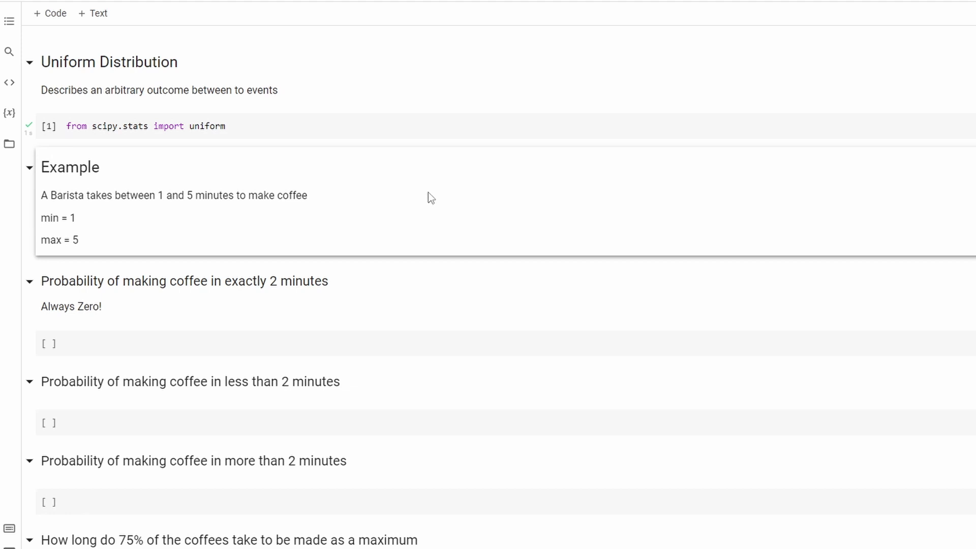
{"action": "mouse_move", "coordinate": [419, 194]}
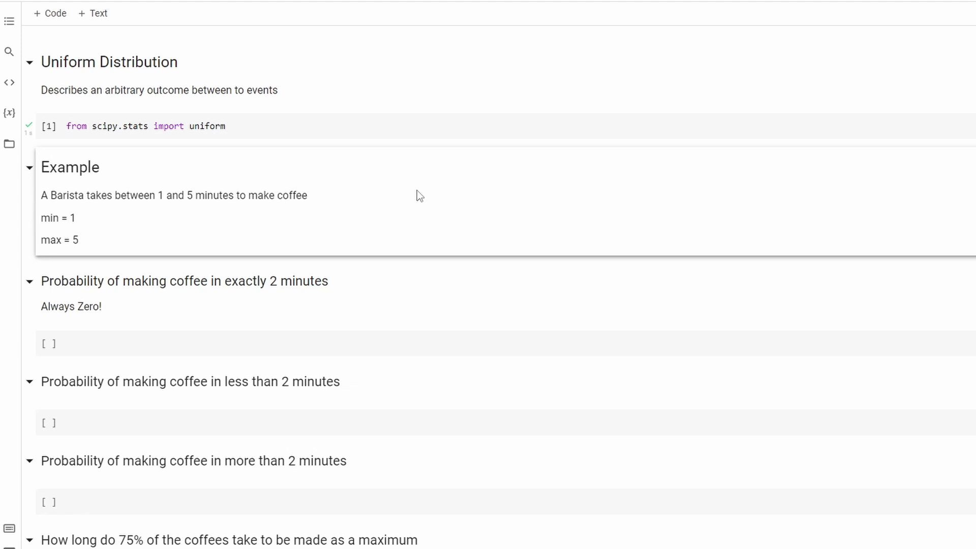
{"action": "mouse_move", "coordinate": [247, 314]}
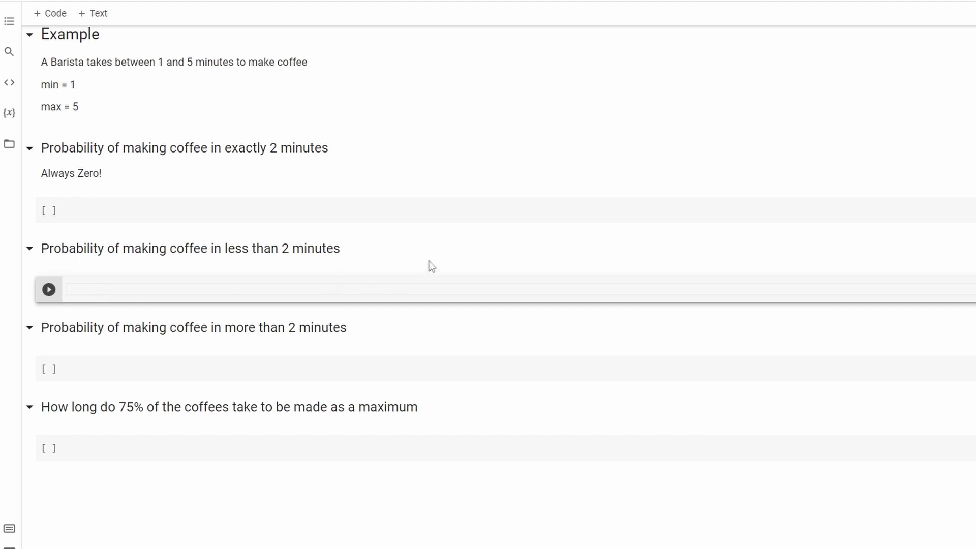
{"action": "mouse_move", "coordinate": [441, 251]}
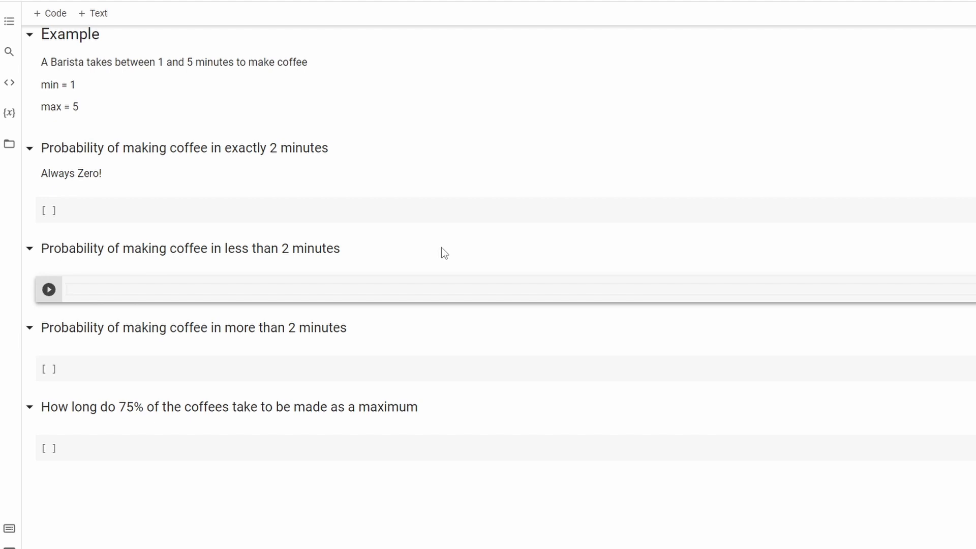
Step: Compute P(under 2 min) with uniform.cdf(2,1,5), giving 0.2, and move to the next cell
{"action": "type", "text": "uniform."}
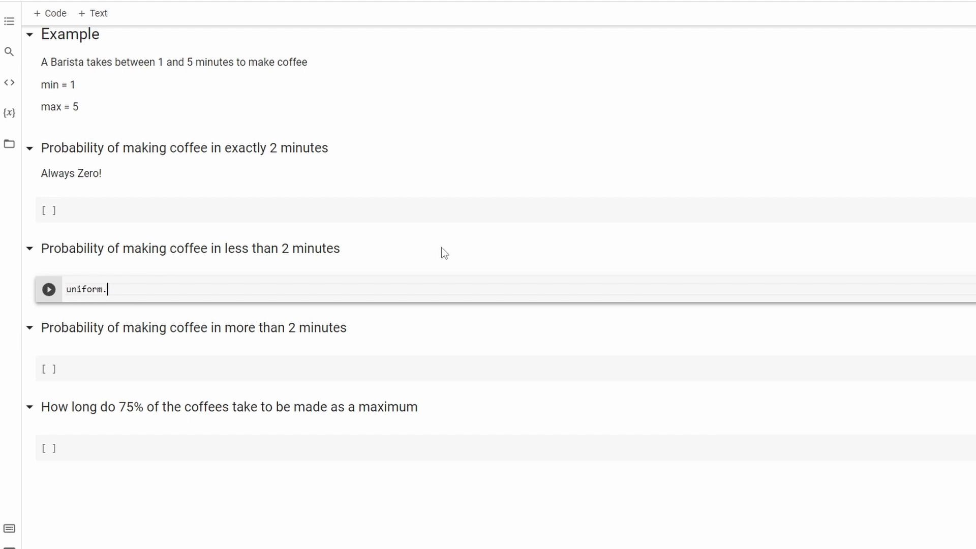
{"action": "type", "text": "cdf("}
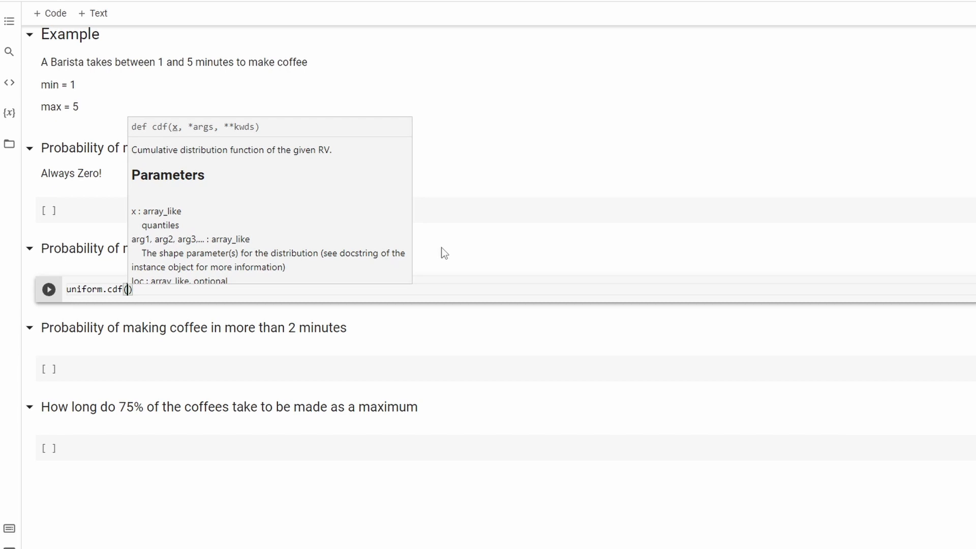
{"action": "type", "text": "2"}
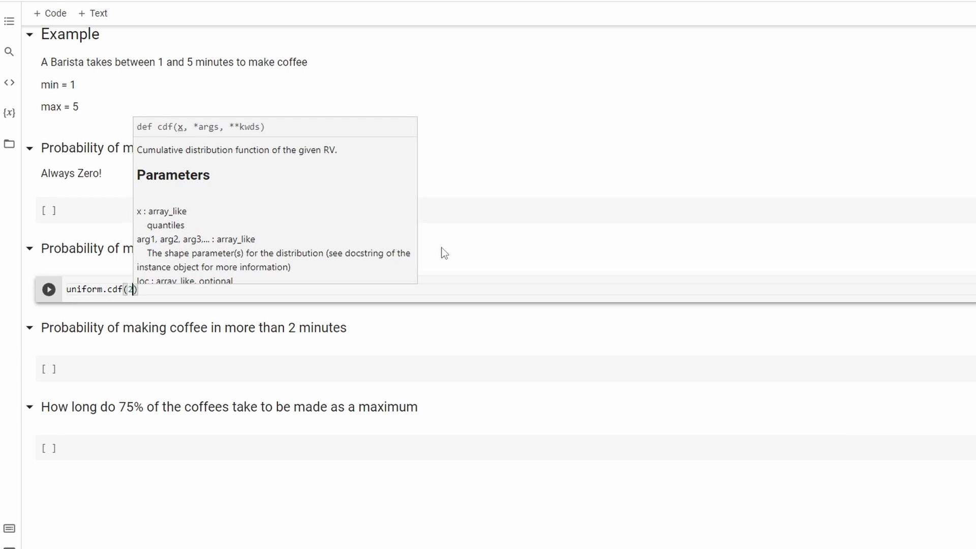
{"action": "type", "text": ","}
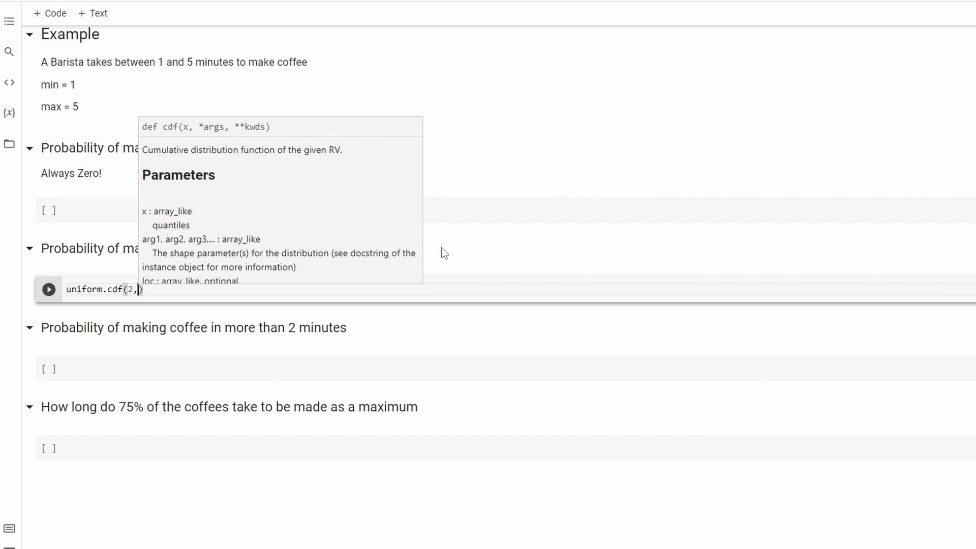
{"action": "type", "text": "1,"}
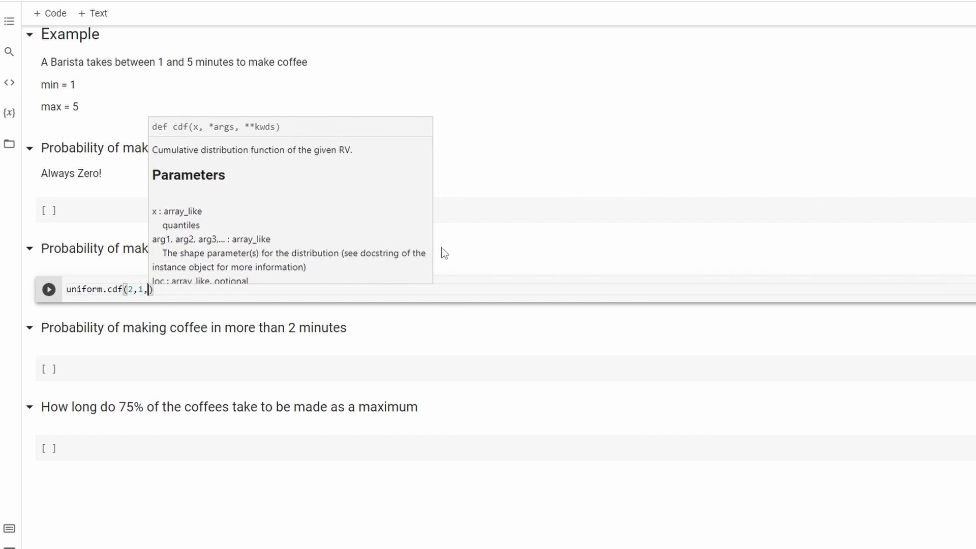
{"action": "type", "text": "5"}
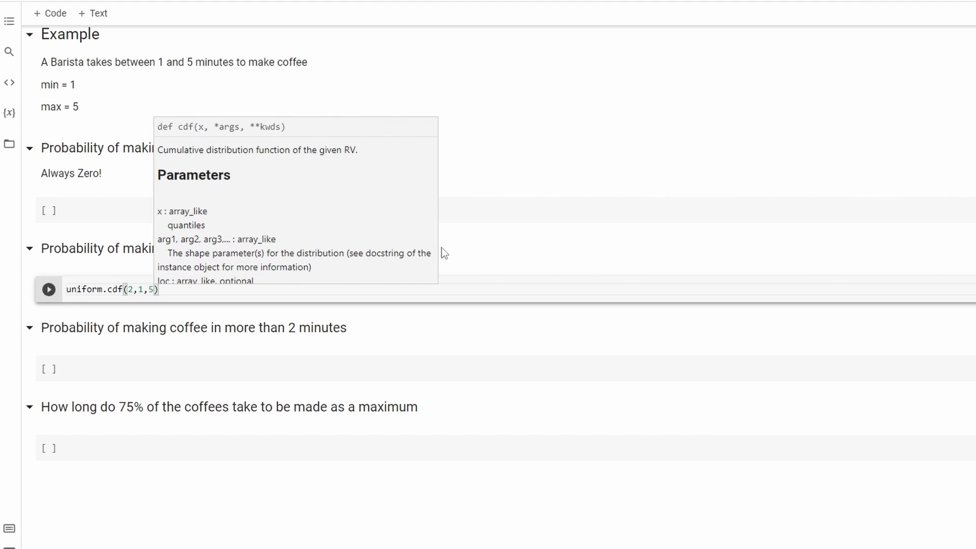
{"action": "left_click", "coordinate": [49, 289]}
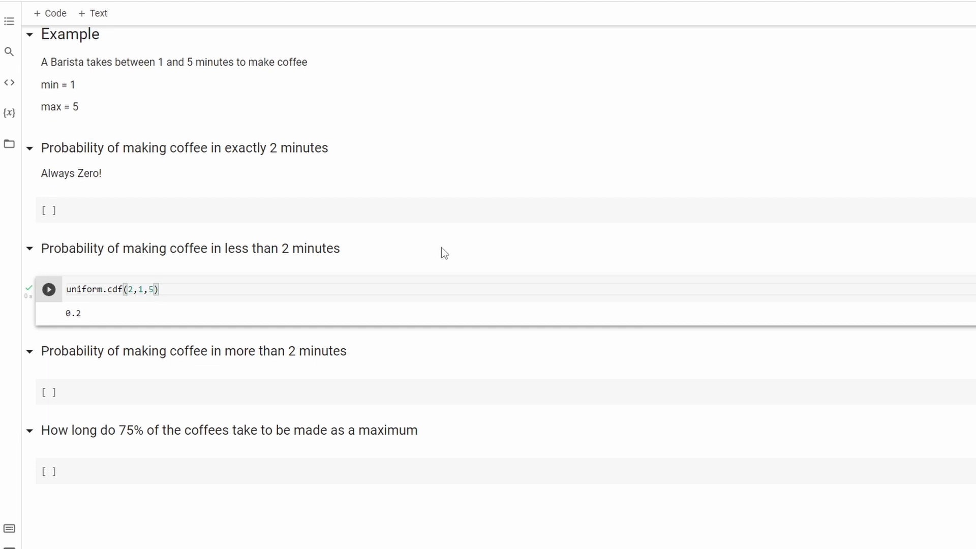
{"action": "mouse_move", "coordinate": [456, 245]}
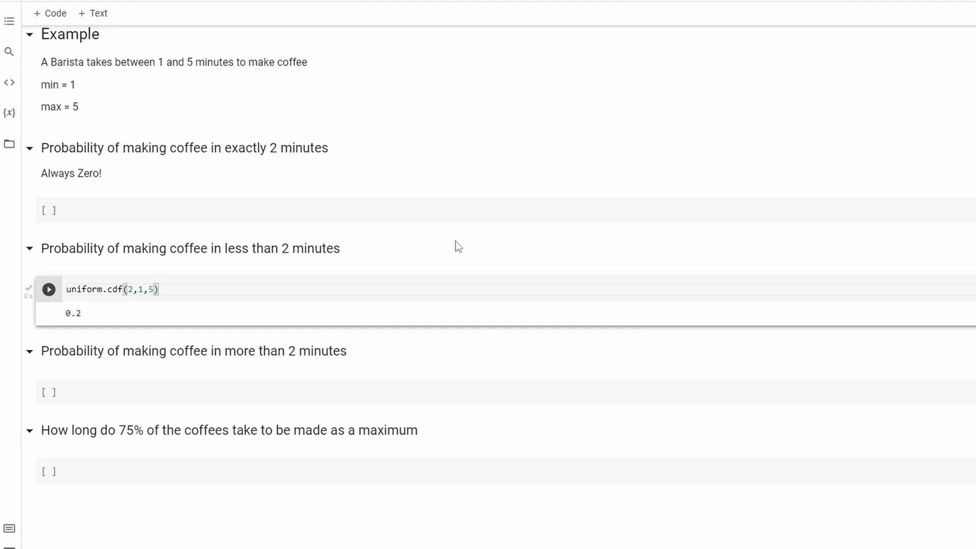
{"action": "left_click", "coordinate": [100, 392]}
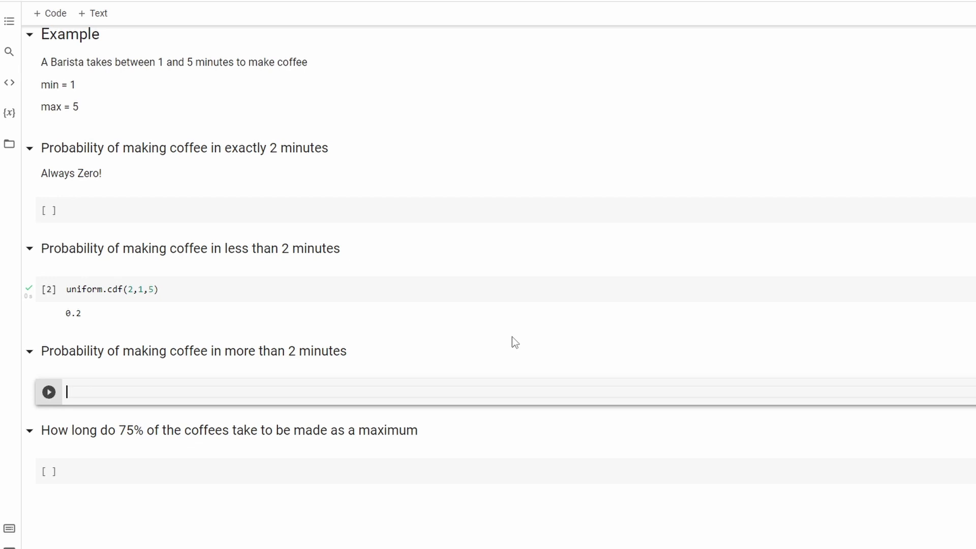
Step: Compute P(over 2 min) with uniform.sf(2,1,5), giving 0.8
{"action": "type", "text": "uniform.sf"}
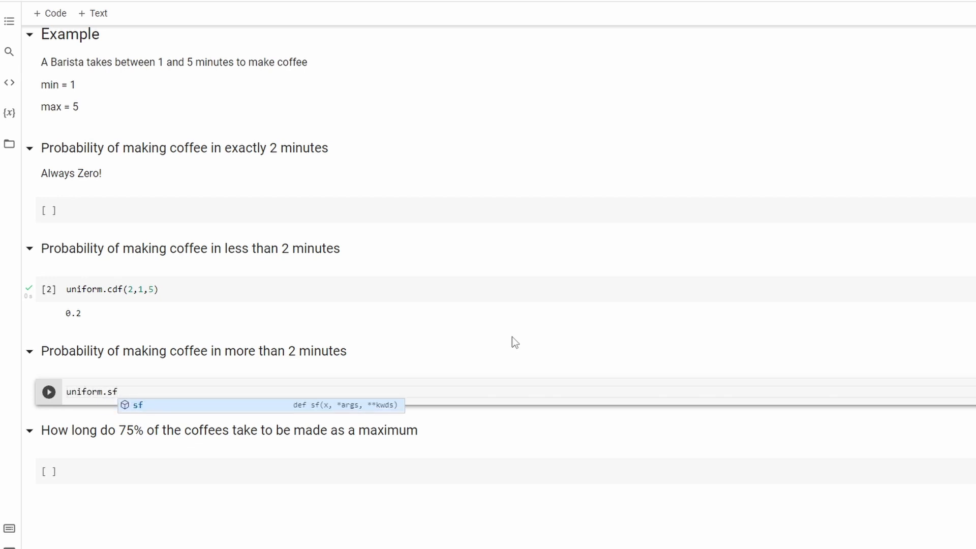
{"action": "type", "text": "(2"}
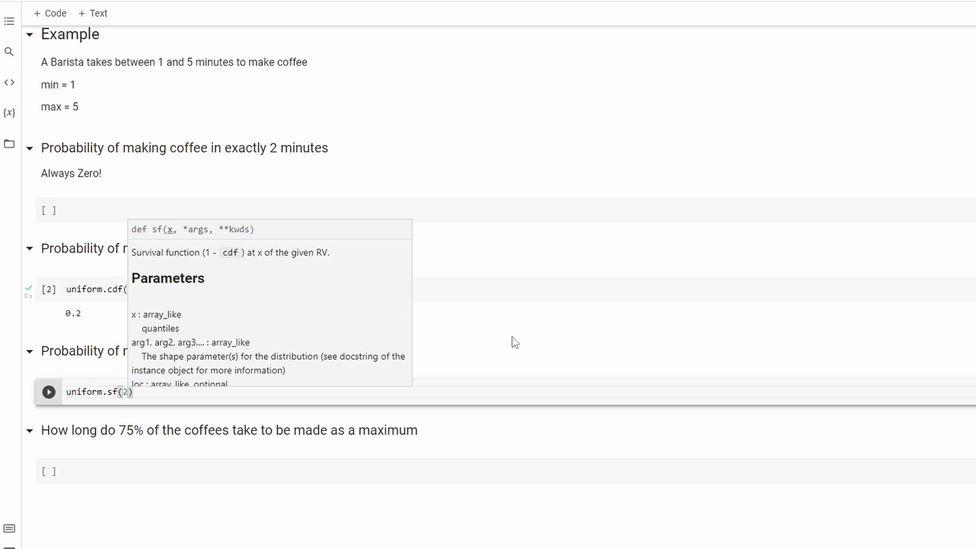
{"action": "type", "text": "1,5"}
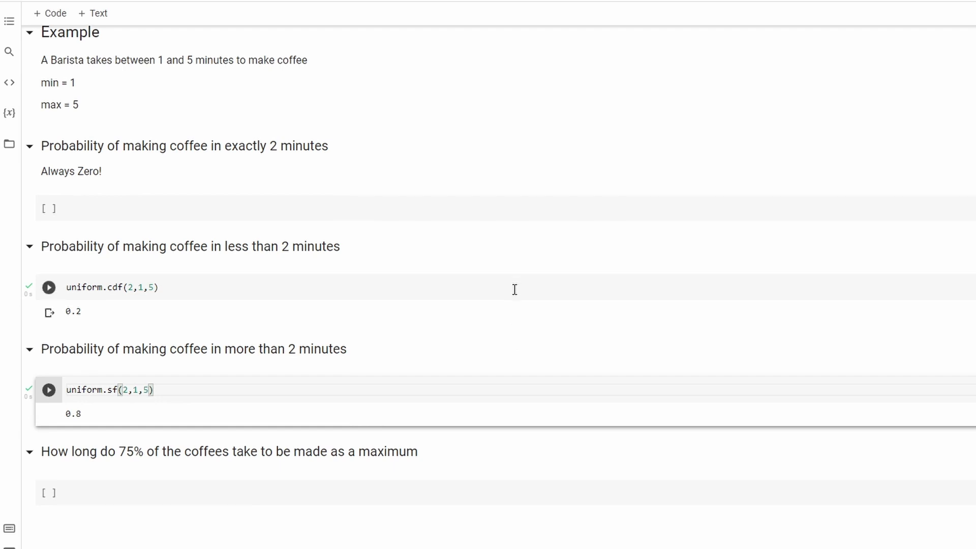
{"action": "scroll", "scroll_direction": "down", "scroll_amount": 3}
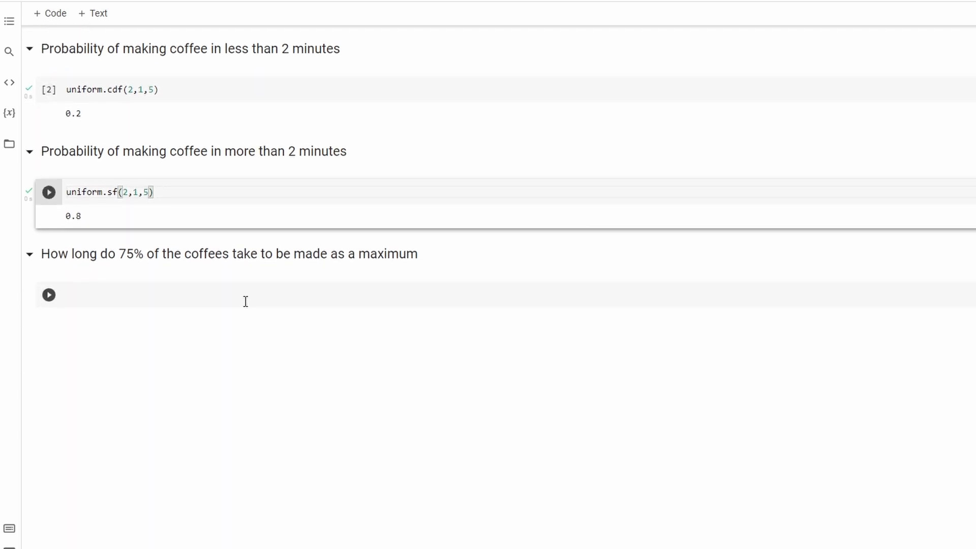
Step: Compute the 75th-percentile coffee time with uniform.ppf(0.75,1,5), giving 4.75
{"action": "left_click", "coordinate": [49, 192]}
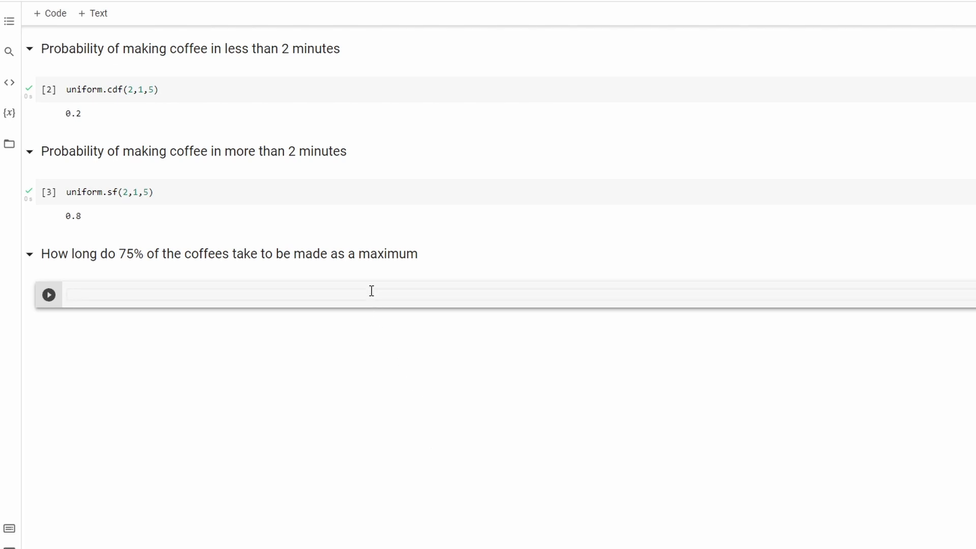
{"action": "type", "text": "uniform.ppf("}
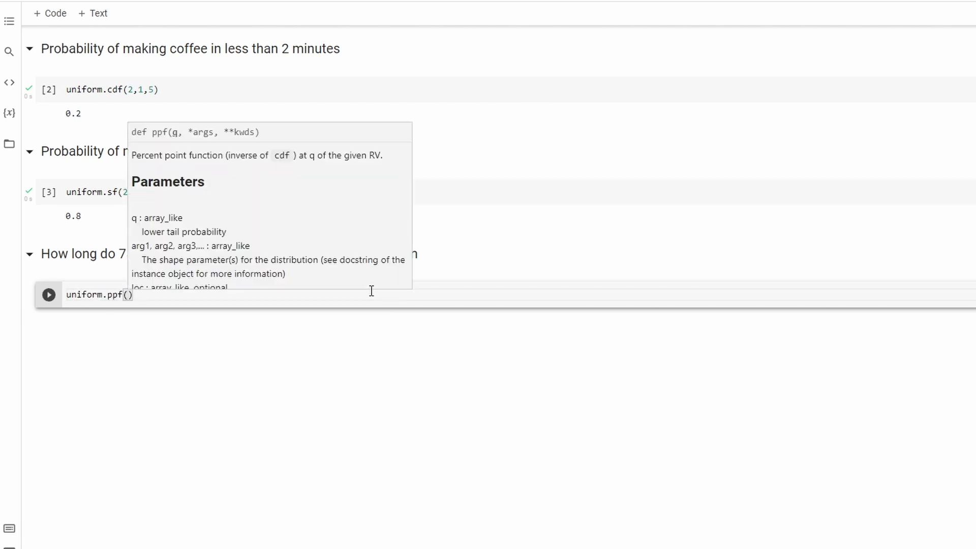
{"action": "type", "text": "0"}
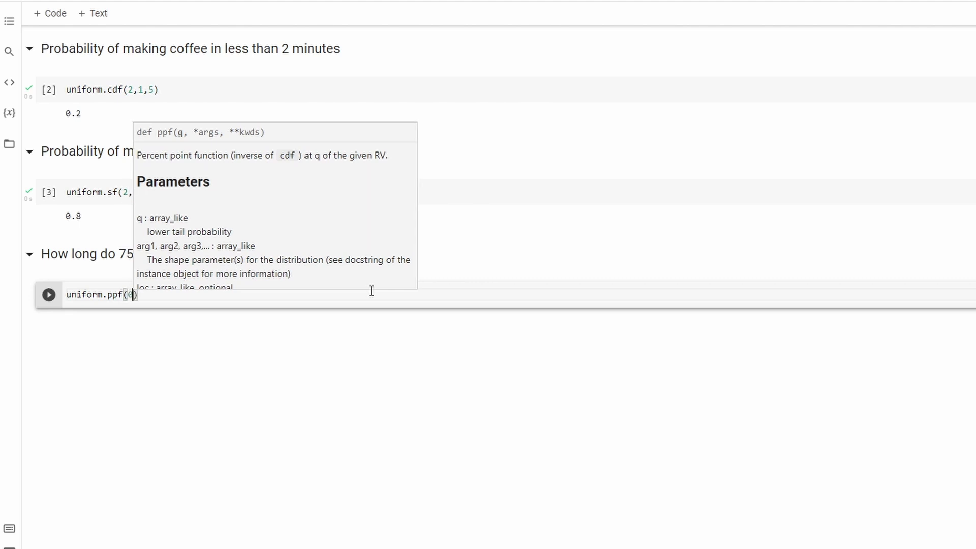
{"action": "type", "text": "0.75"}
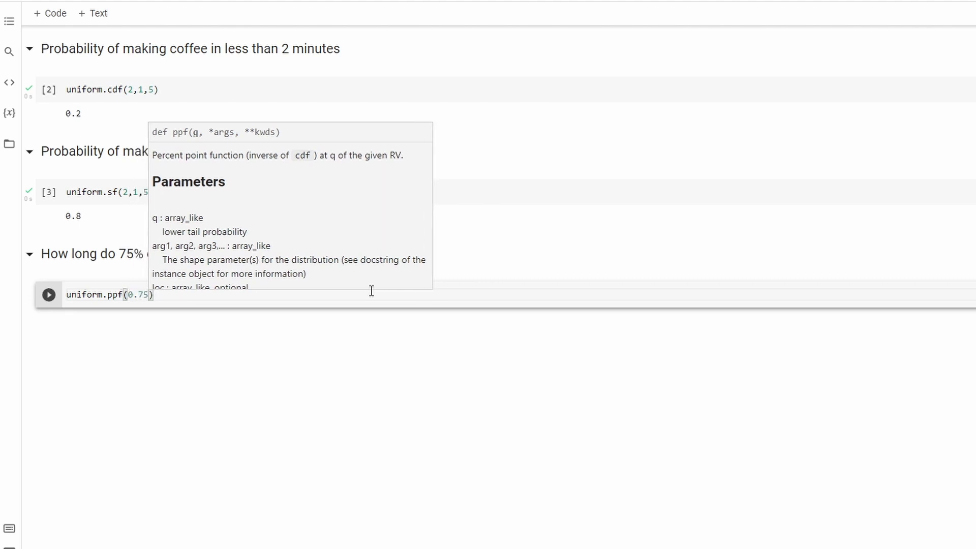
{"action": "type", "text": ","}
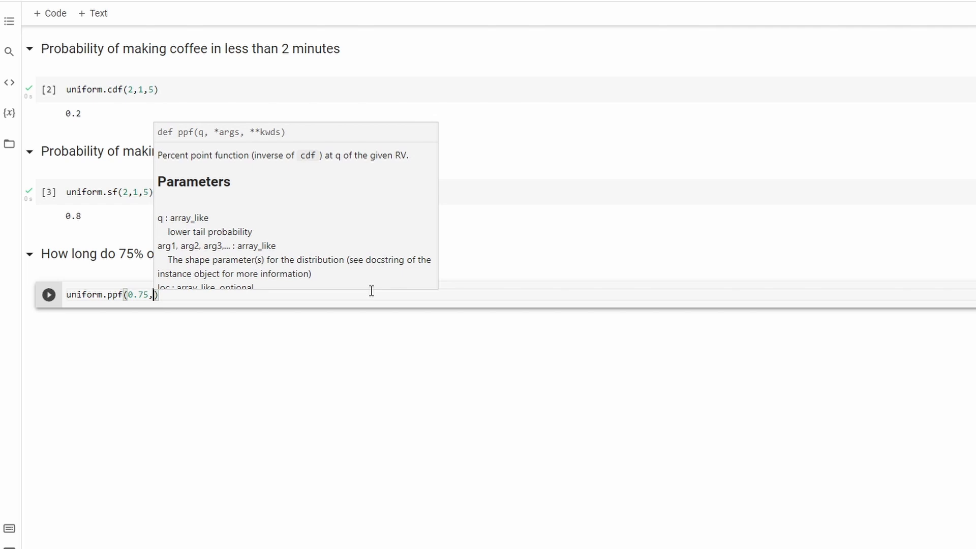
{"action": "type", "text": "1,5"}
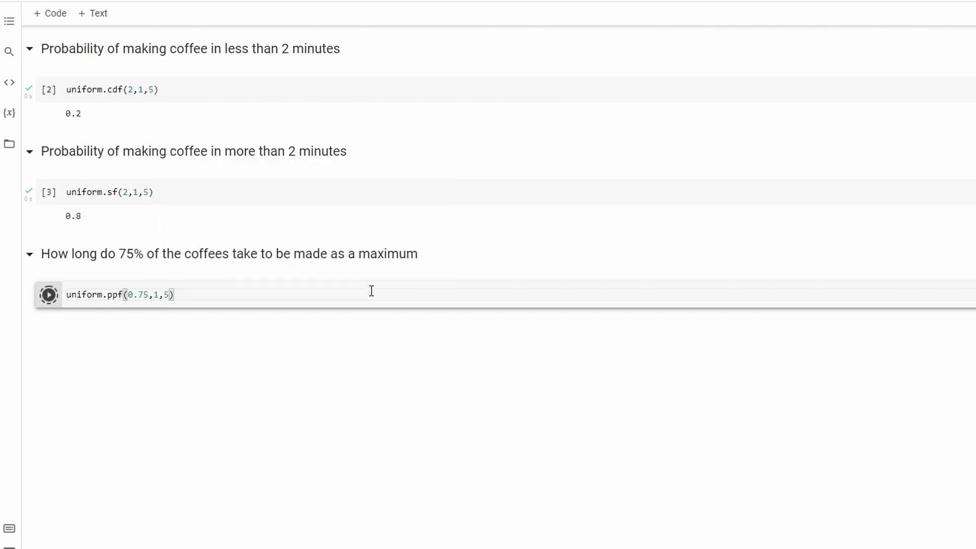
{"action": "left_click", "coordinate": [49, 295]}
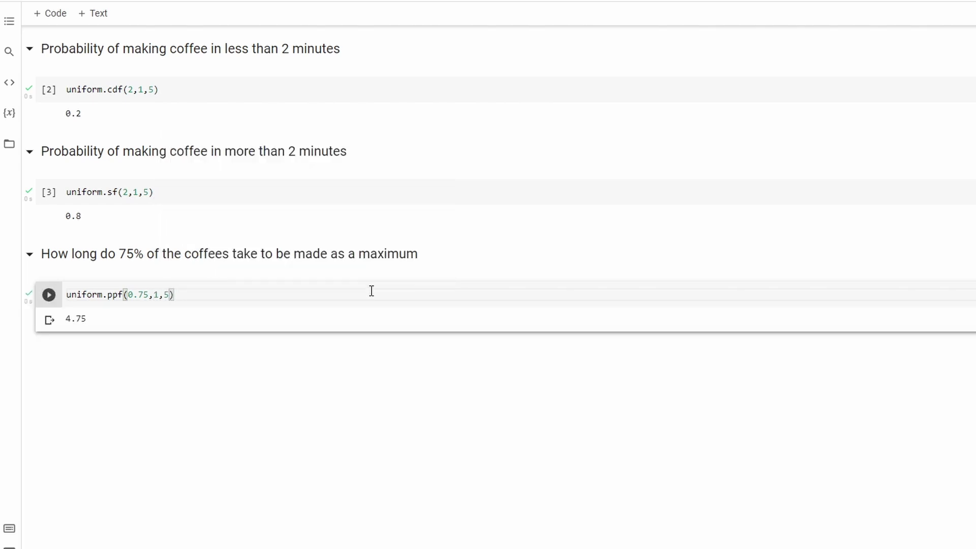